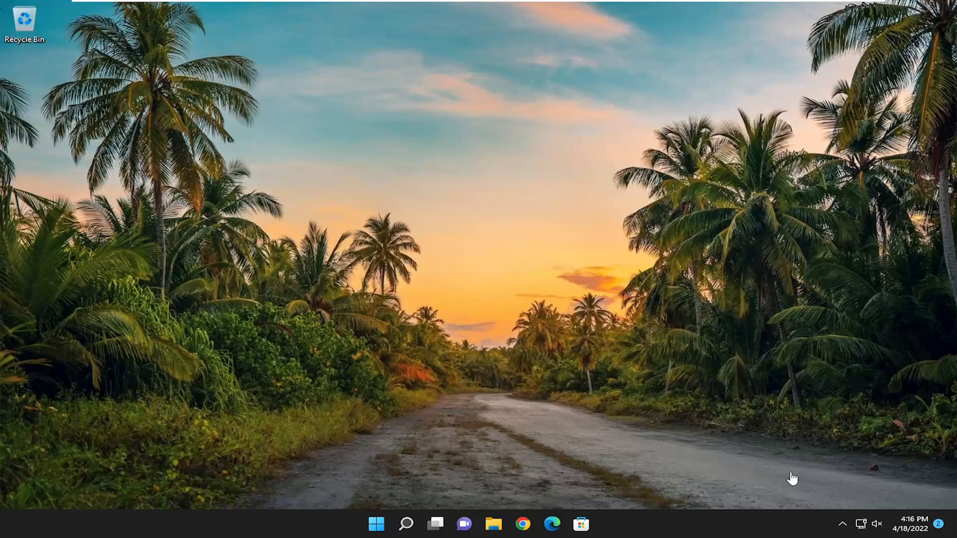
pyautogui.moveTo(228, 531)
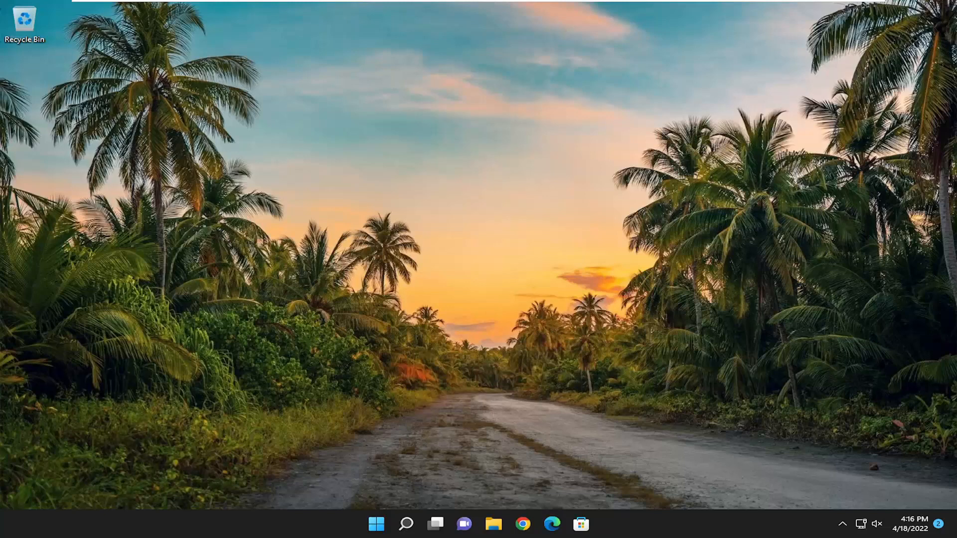
pyautogui.moveTo(351, 470)
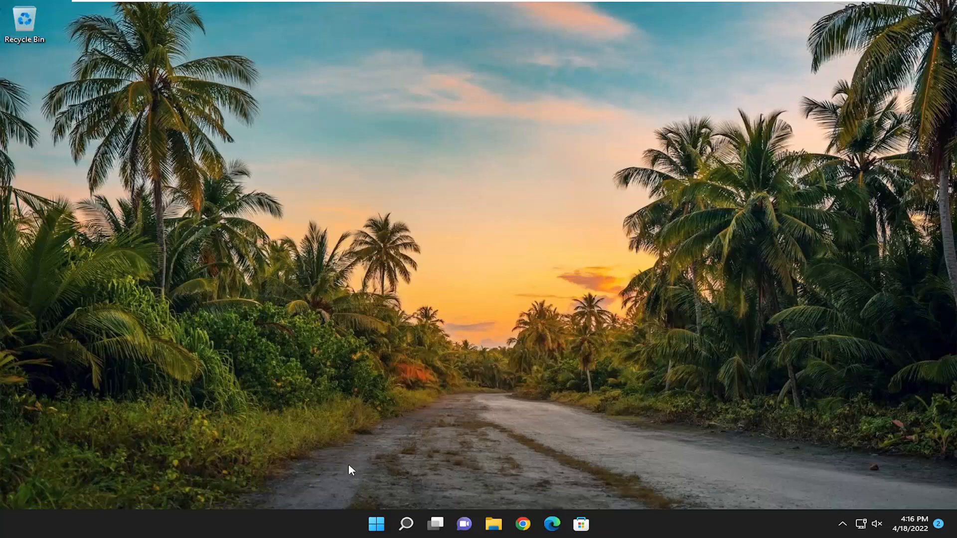
# Restart Windows from the Start button's power-user menu to reload the taskbar
pyautogui.rightClick(376, 524)
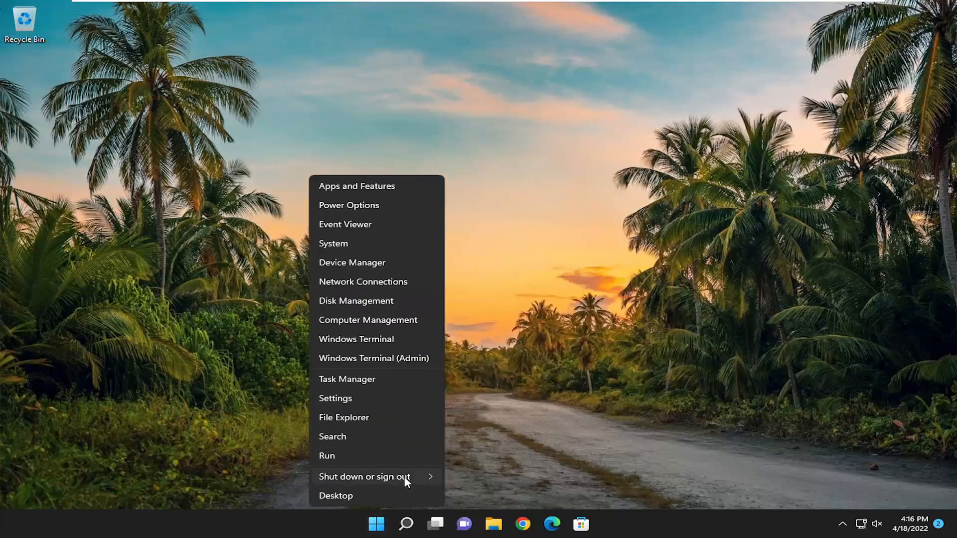
pyautogui.moveTo(354, 485)
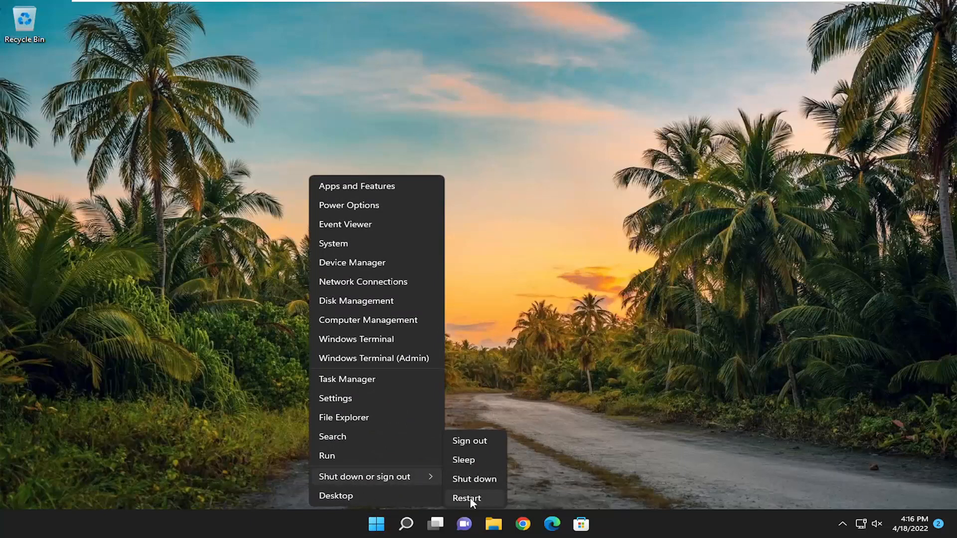
pyautogui.click(466, 498)
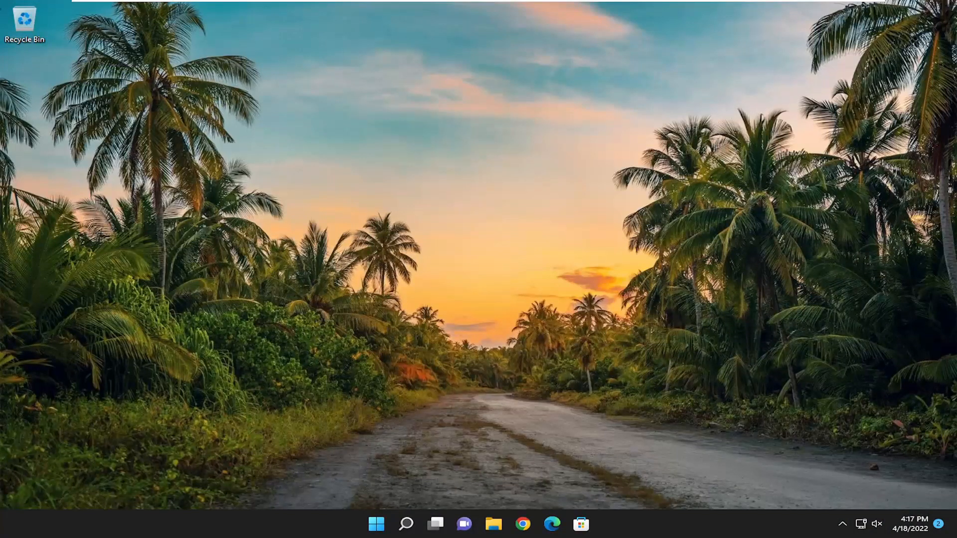
# Search for cmd and launch Command Prompt as administrator, approving the UAC prompt
pyautogui.click(406, 524)
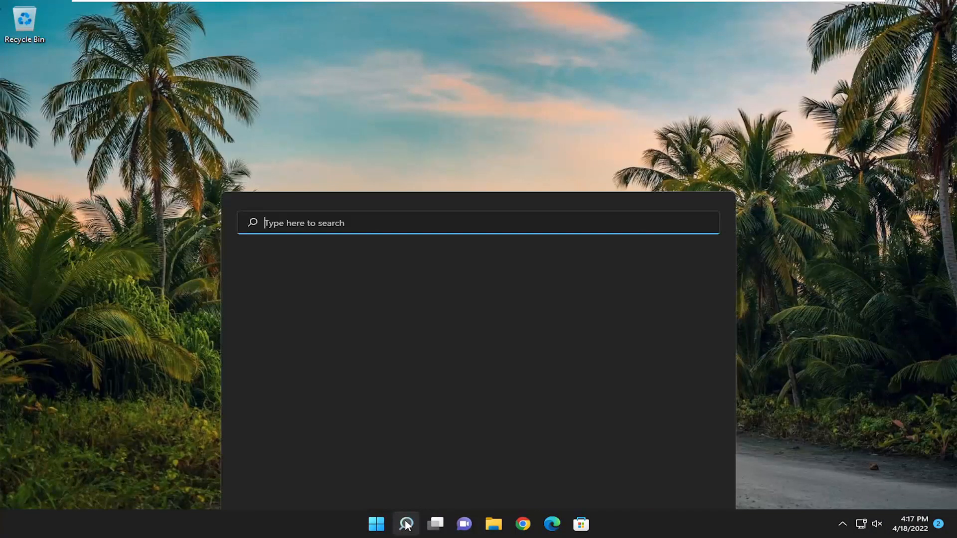
pyautogui.write('cmd')
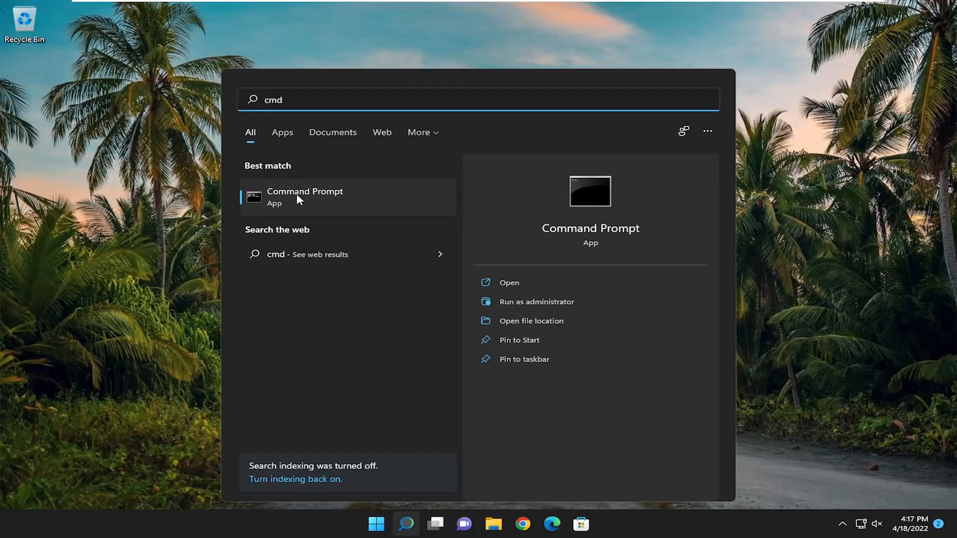
pyautogui.rightClick(304, 198)
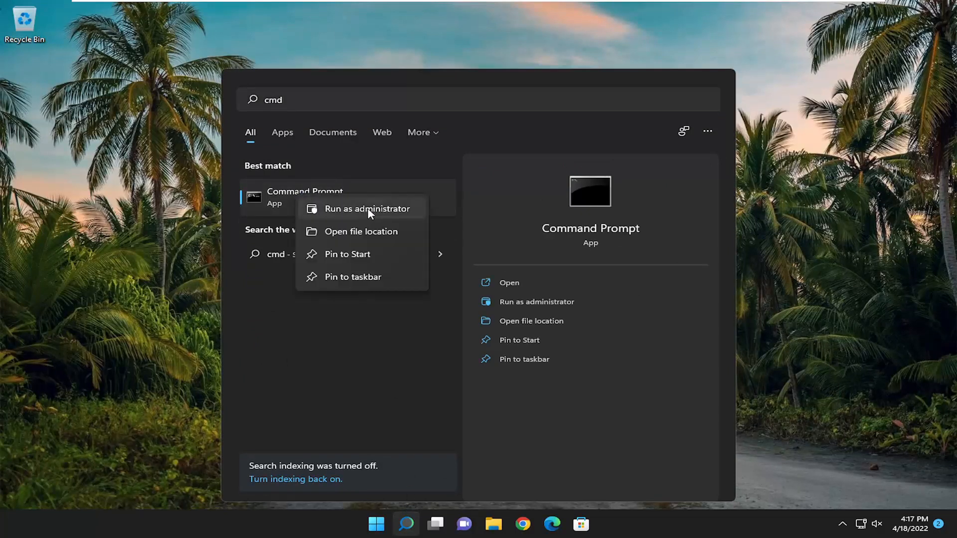
pyautogui.click(362, 209)
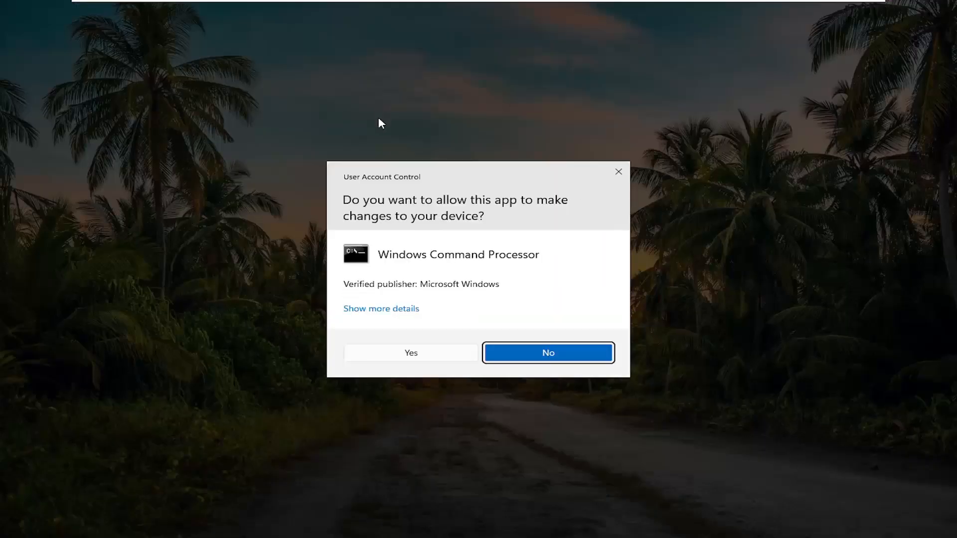
pyautogui.click(547, 353)
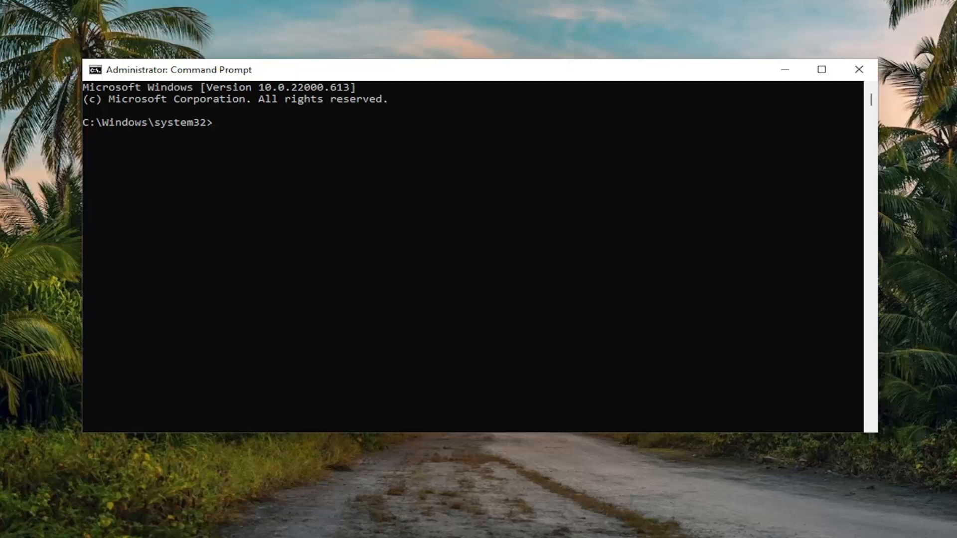
pyautogui.moveTo(493, 78)
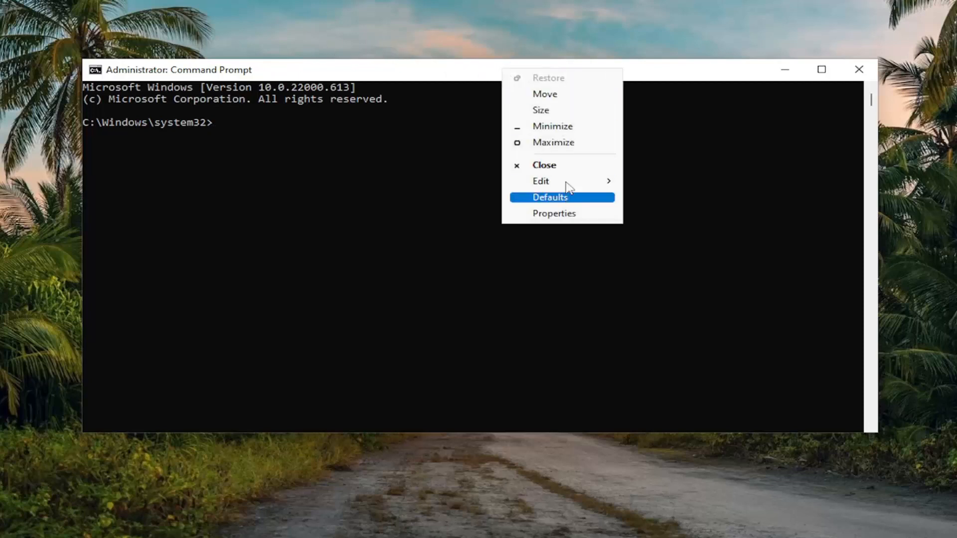
# Run sfc /scannow in the admin Command Prompt to verify system files
pyautogui.write('sfc /scannow')
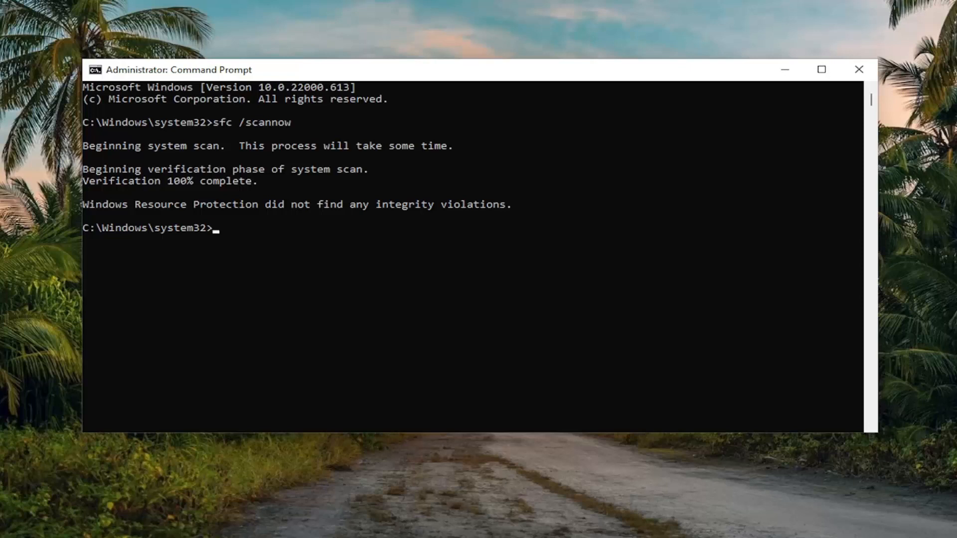
pyautogui.moveTo(389, 103)
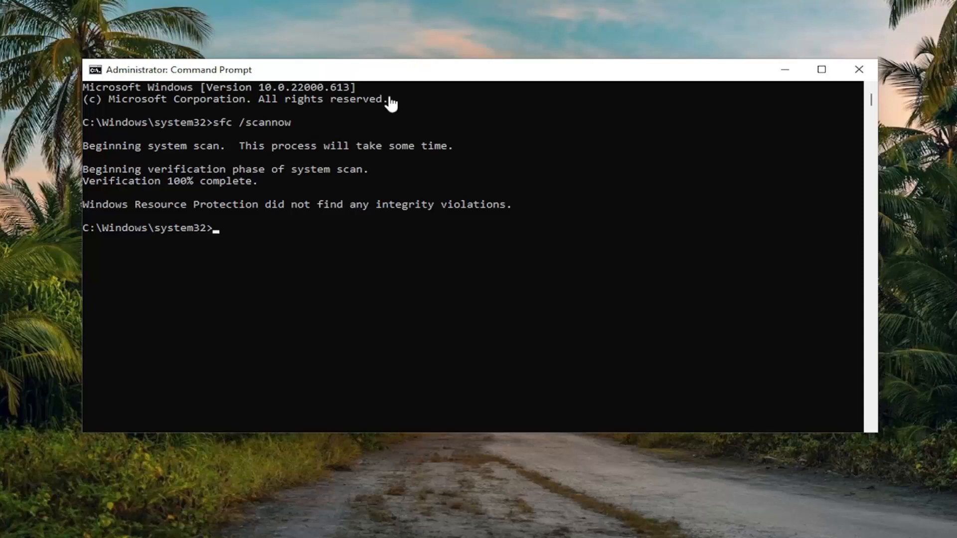
# Paste the copied repair command into the admin Command Prompt
pyautogui.rightClick(182, 69)
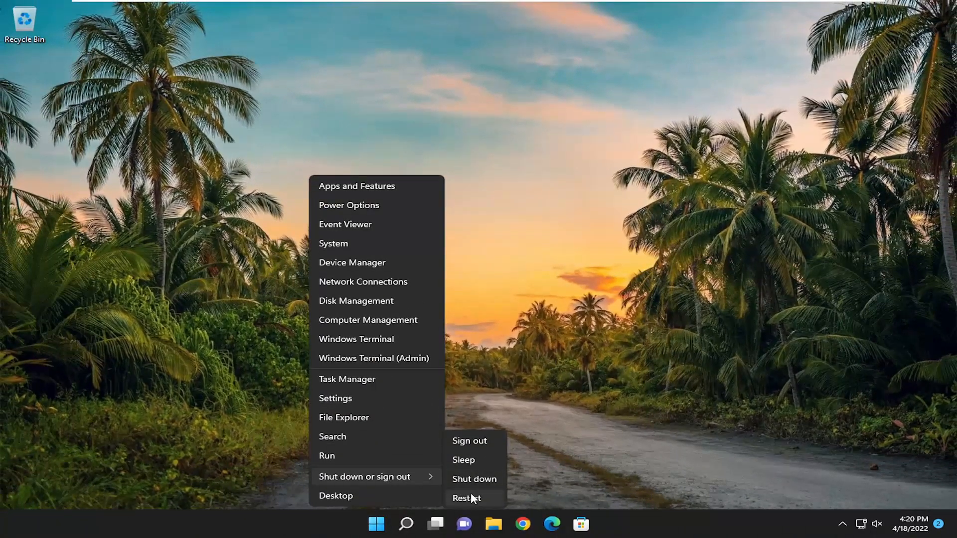
# Choose Restart from the power-user menu's shut down options to apply the repairs
pyautogui.click(467, 498)
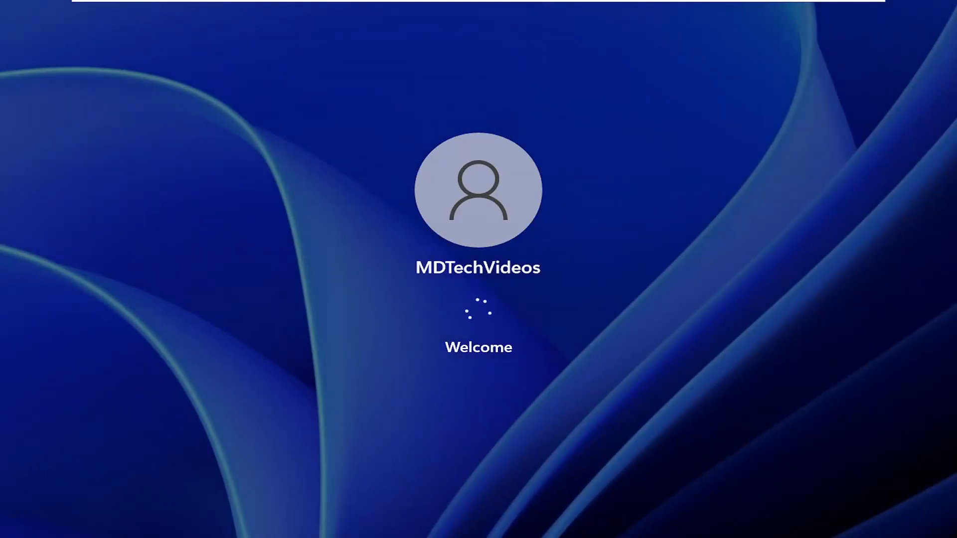